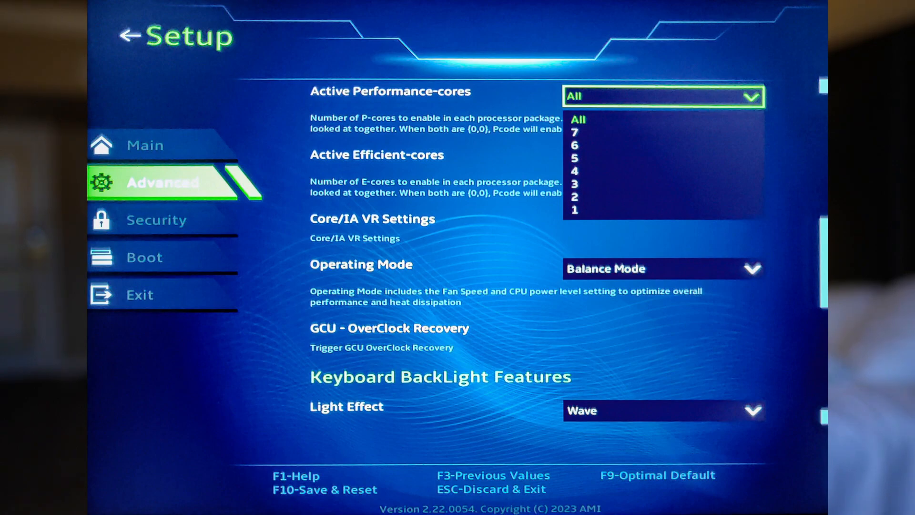
# Keep Active Performance-cores at All and list the Active Efficient-cores count options
pyautogui.click(661, 159)
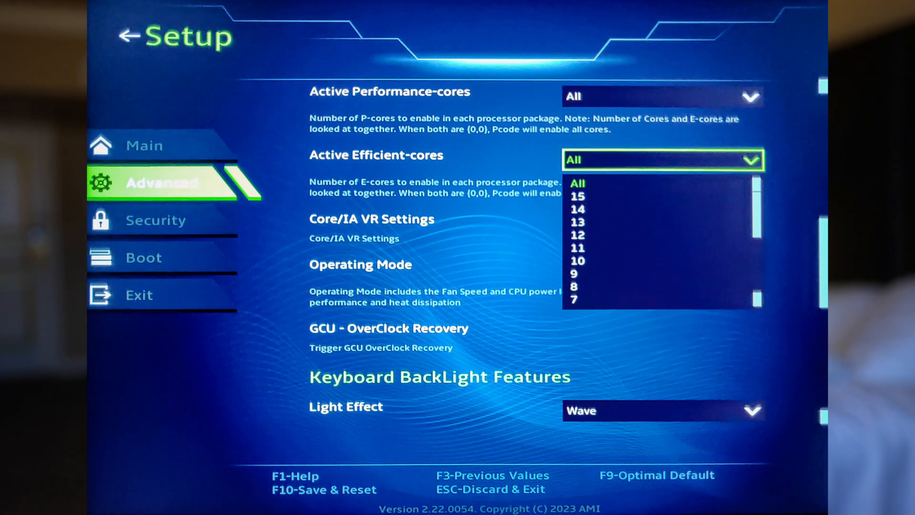